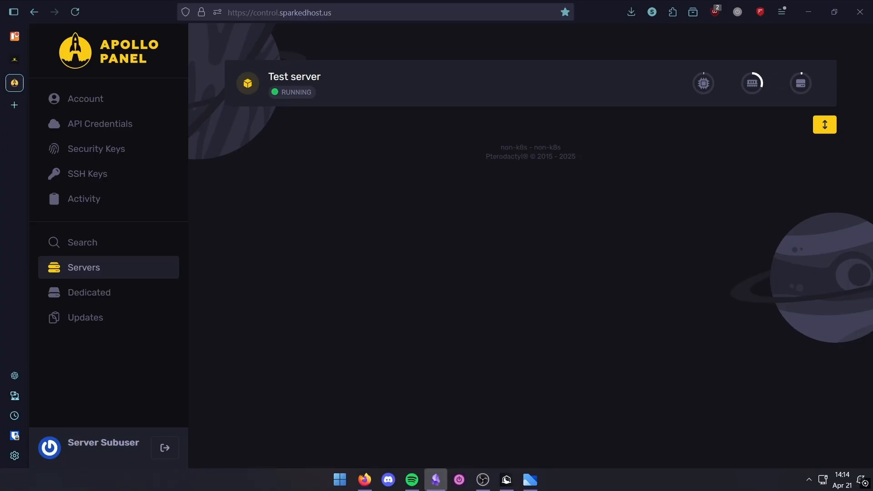
{"action": "mouse_move", "coordinate": [617, 114]}
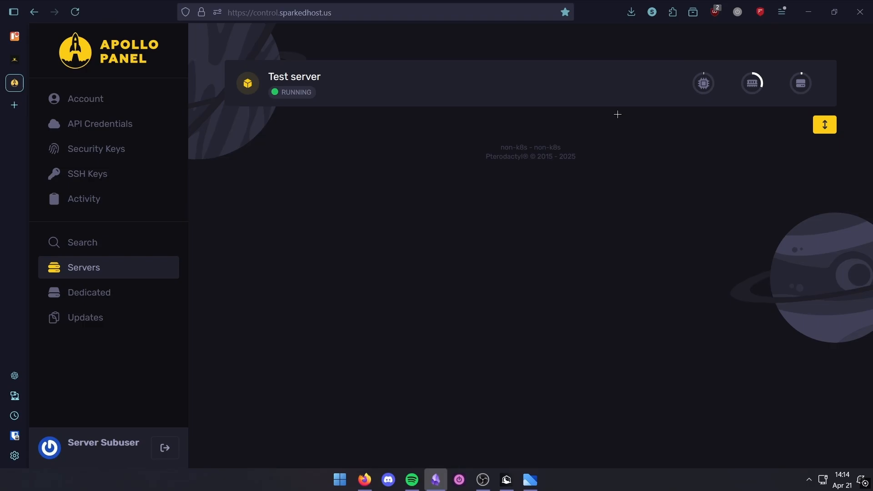
Step: Switch from the Apollo Panel server list to the Discord Developer Portal Applications page
{"action": "left_click", "coordinate": [703, 83]}
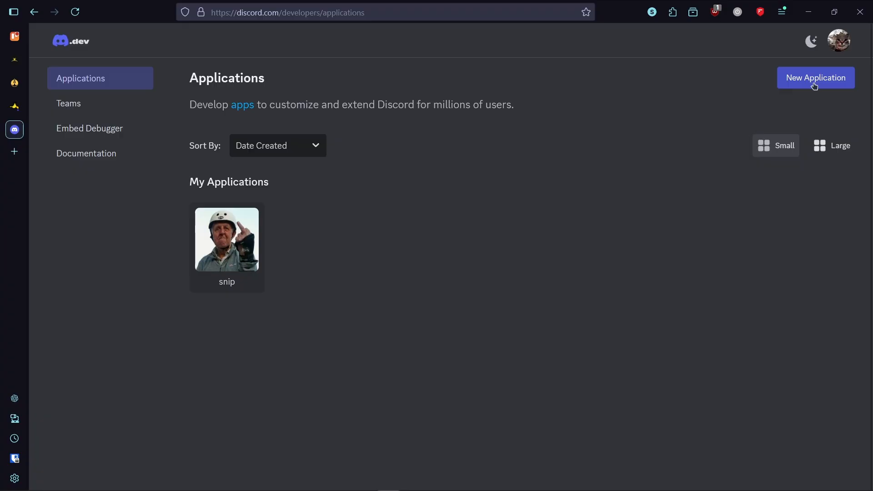
Step: Create a new application named Minecraft and pass the hCaptcha human verification
{"action": "type", "text": "M"}
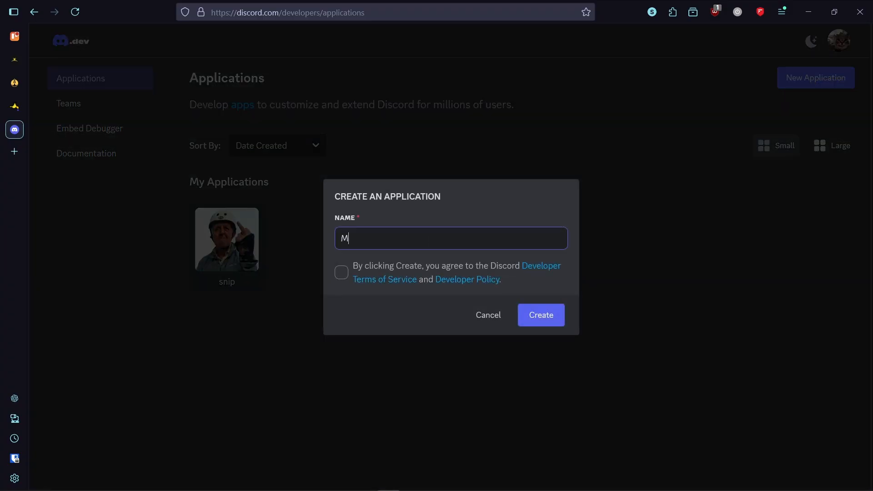
{"action": "left_click", "coordinate": [539, 315]}
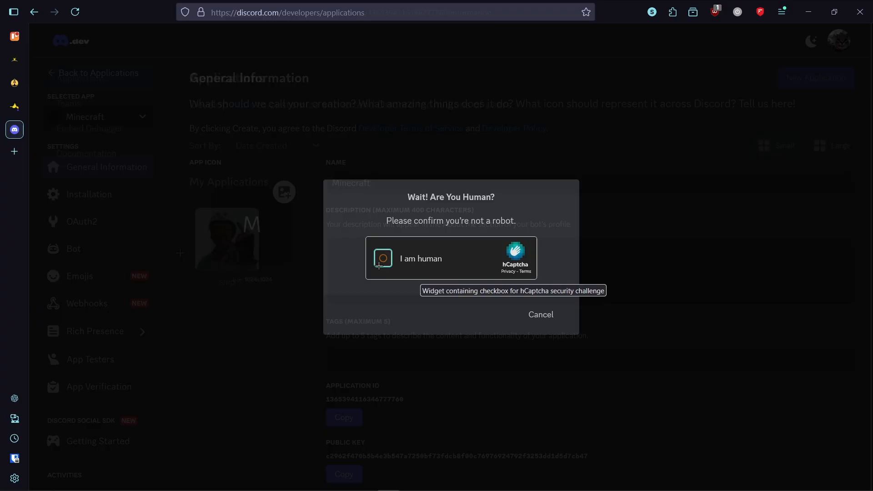
{"action": "left_click", "coordinate": [383, 258]}
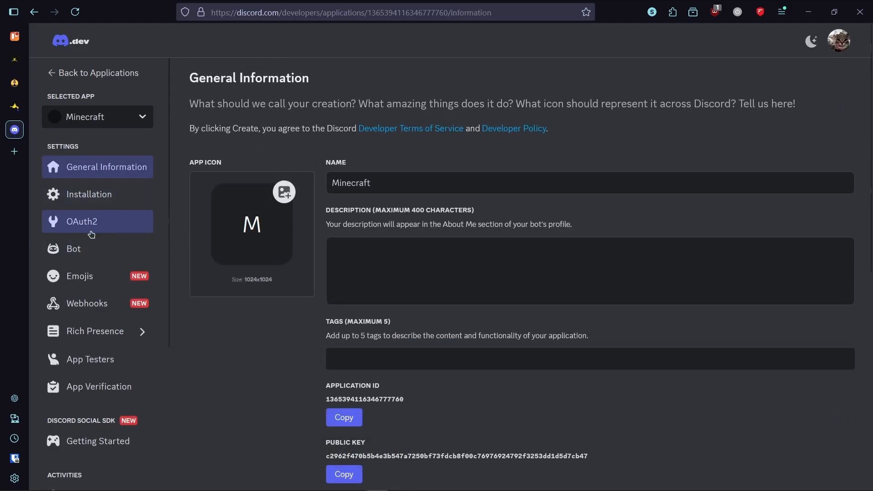
Step: Rename the bot to Minecraft Bot with privileged intents on and save, then view Installation settings
{"action": "left_click", "coordinate": [74, 249]}
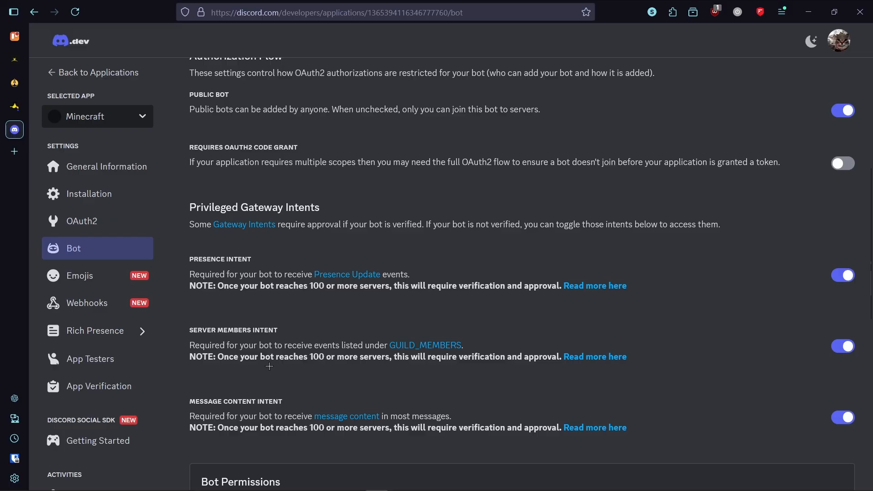
{"action": "scroll", "scroll_direction": "down", "scroll_amount": 3}
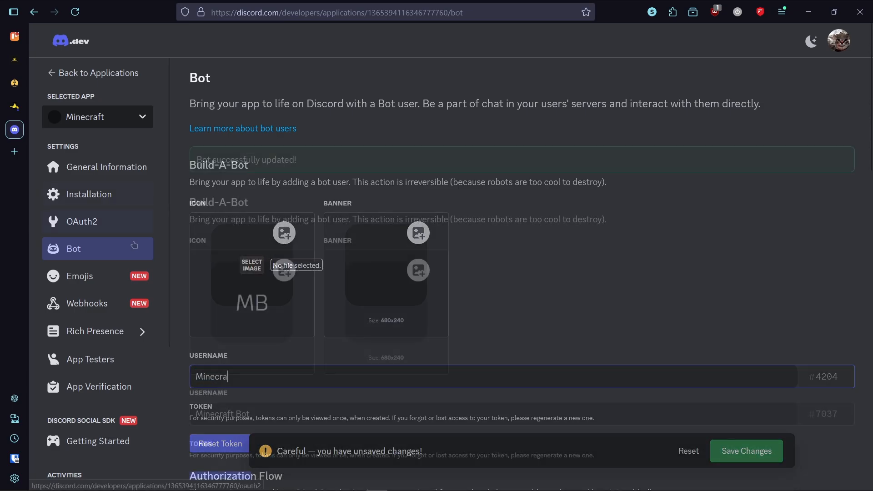
{"action": "left_click", "coordinate": [745, 451]}
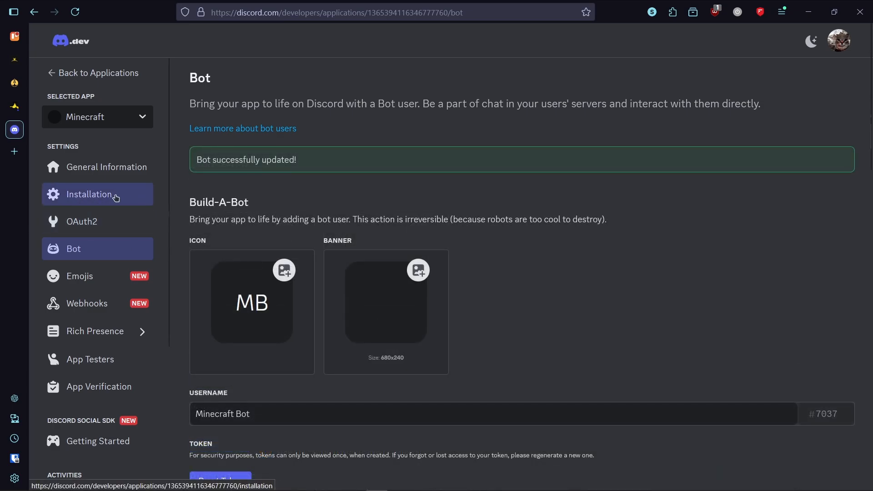
{"action": "left_click", "coordinate": [90, 194]}
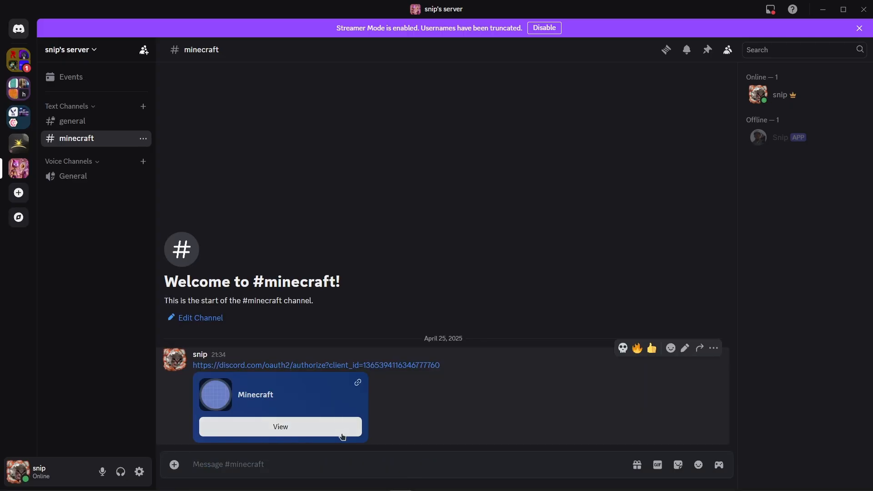
Step: Authorize the Minecraft app on the server from the invite embed with Administrator permission
{"action": "left_click", "coordinate": [280, 427]}
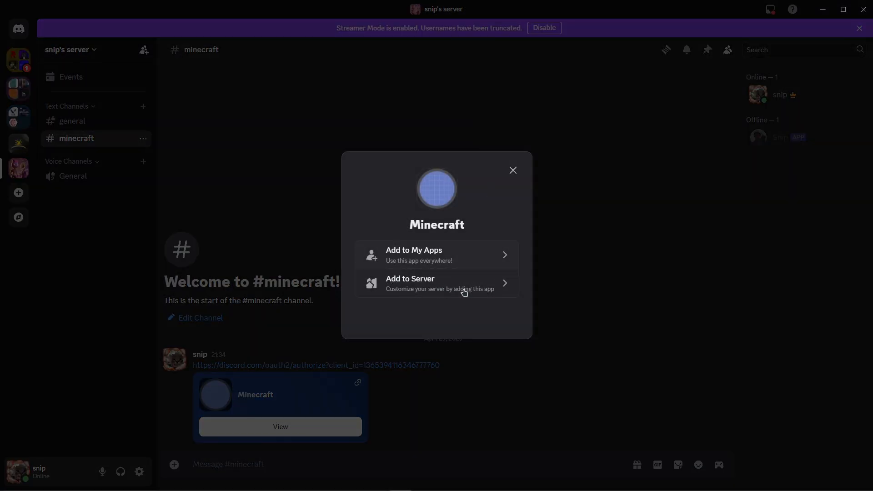
{"action": "left_click", "coordinate": [437, 284]}
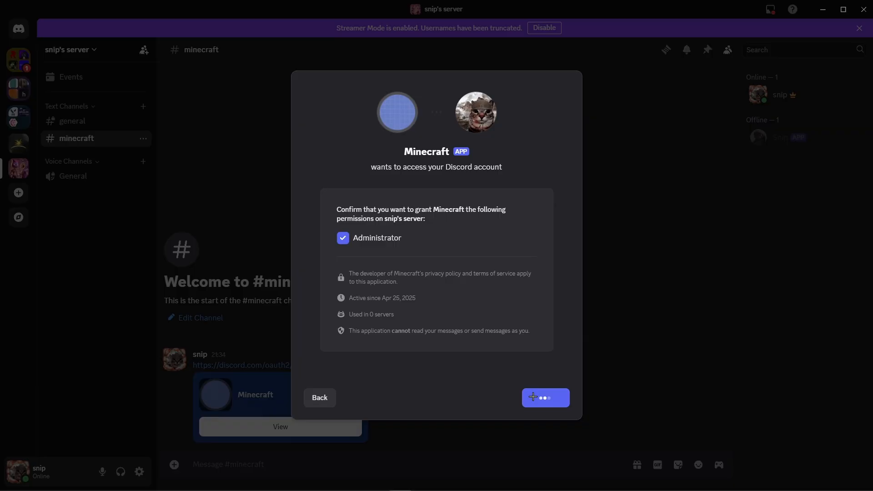
{"action": "left_click", "coordinate": [545, 398]}
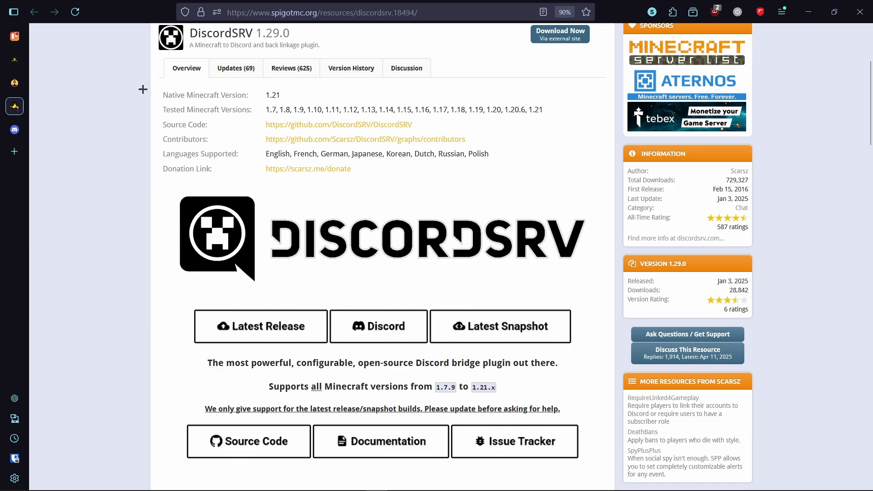
Step: Return from the SpigotMC DiscordSRV page to the Apollo Panel plugins folder
{"action": "left_click", "coordinate": [559, 33]}
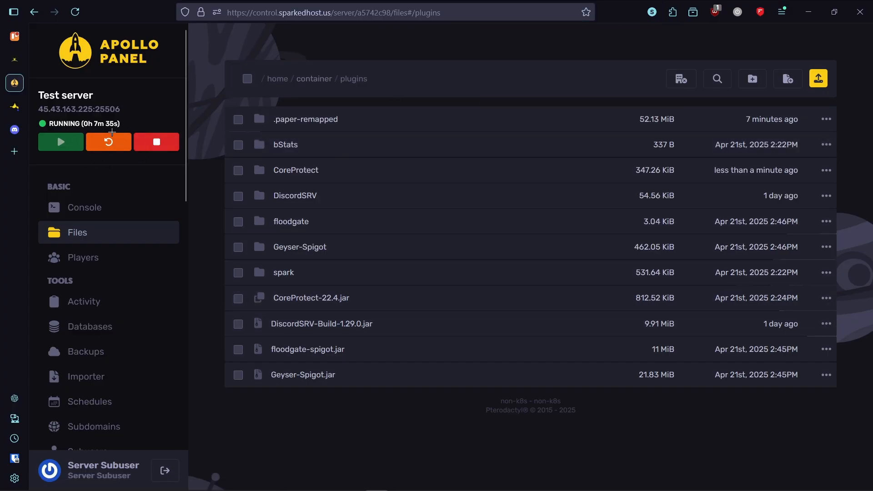
{"action": "mouse_move", "coordinate": [445, 204]}
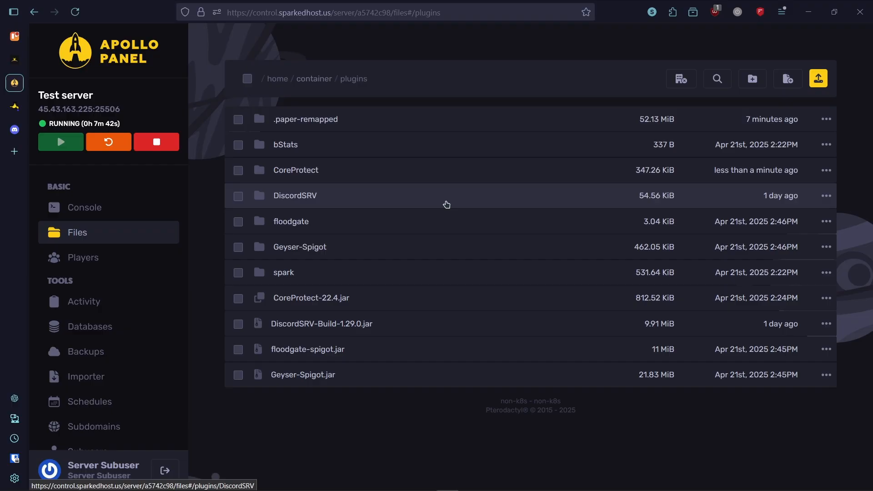
{"action": "mouse_move", "coordinate": [362, 199]}
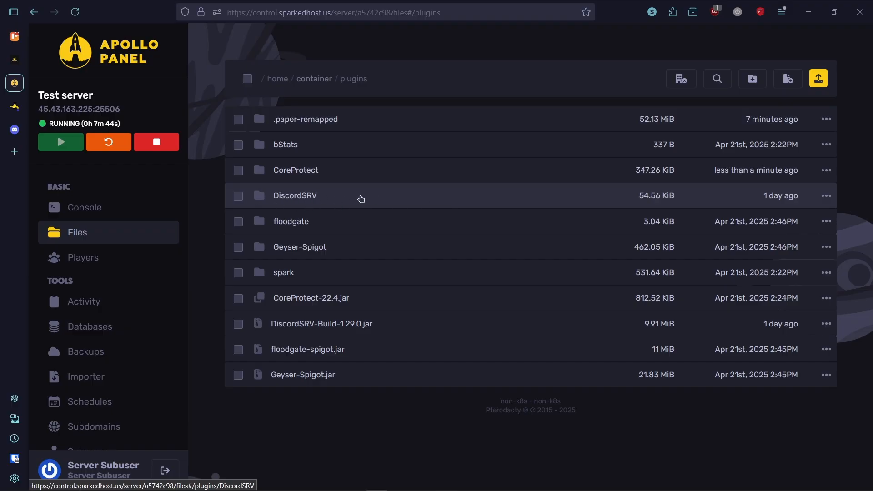
Step: Enter the DiscordSRV folder inside the server's plugins directory
{"action": "left_click", "coordinate": [293, 195]}
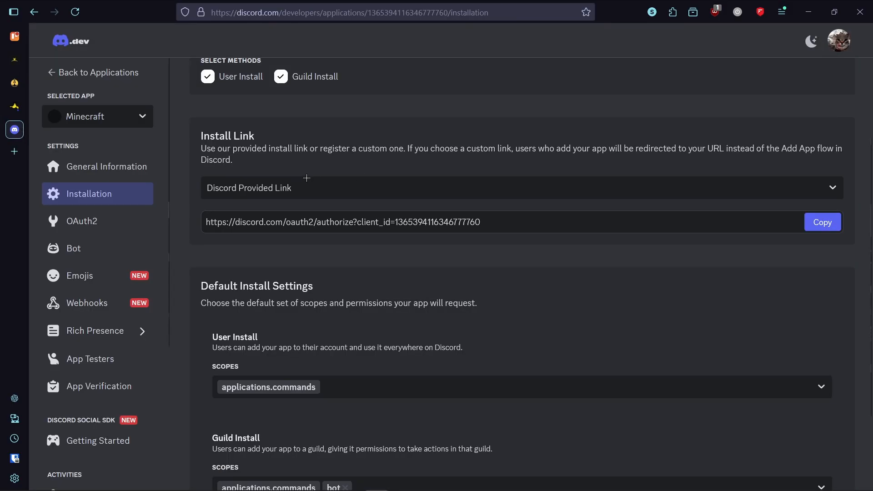
Step: Regenerate and copy the bot token, then paste it into BotToken in DiscordSRV's config.yml
{"action": "left_click", "coordinate": [73, 249]}
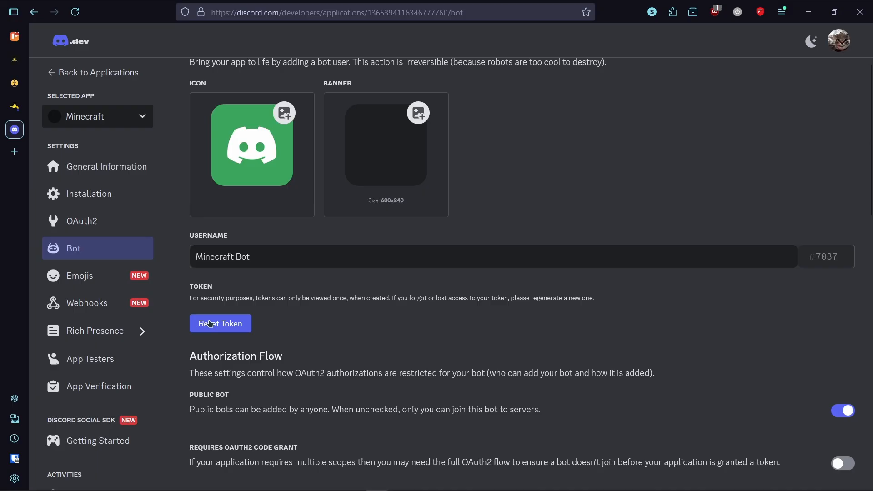
{"action": "left_click", "coordinate": [220, 323]}
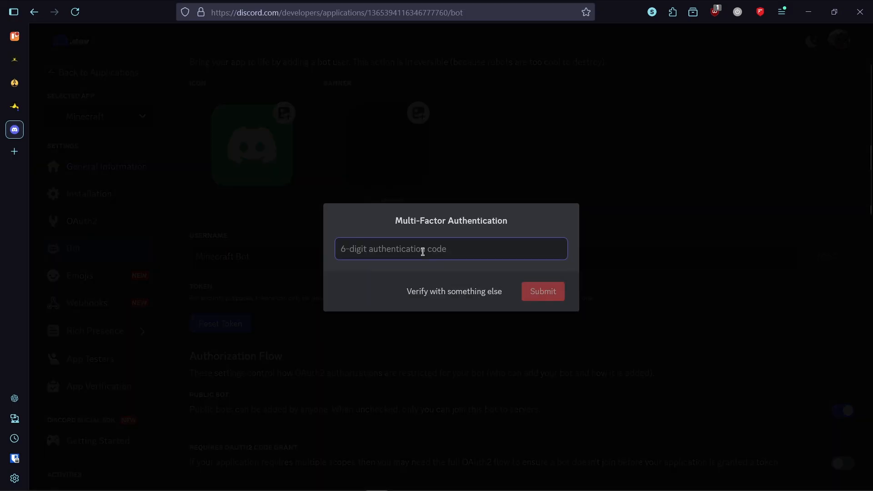
{"action": "left_click", "coordinate": [541, 291]}
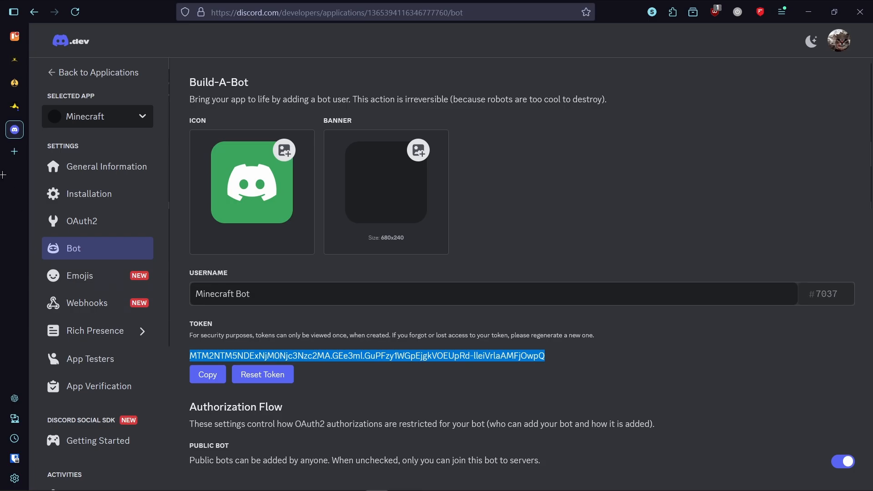
{"action": "mouse_move", "coordinate": [263, 374]}
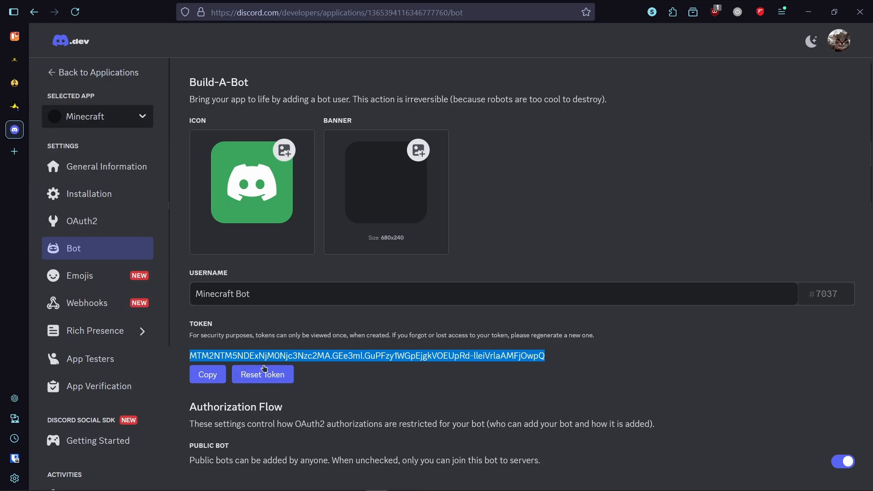
{"action": "left_click", "coordinate": [208, 374]}
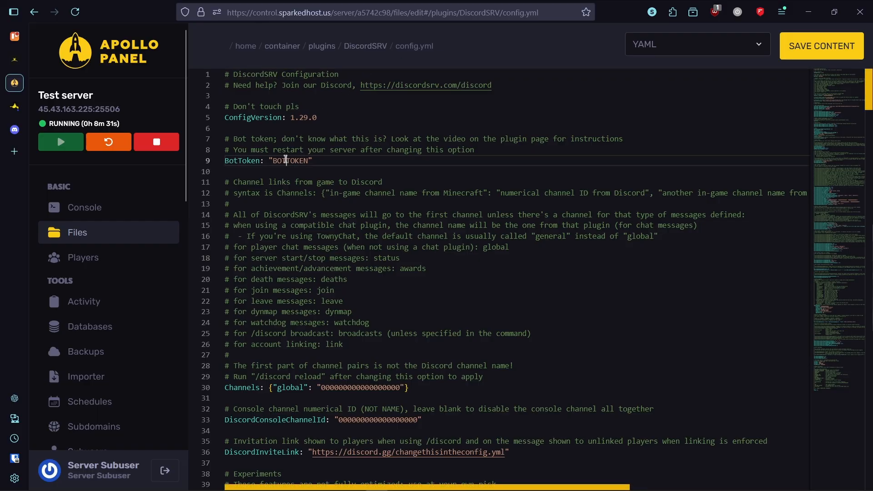
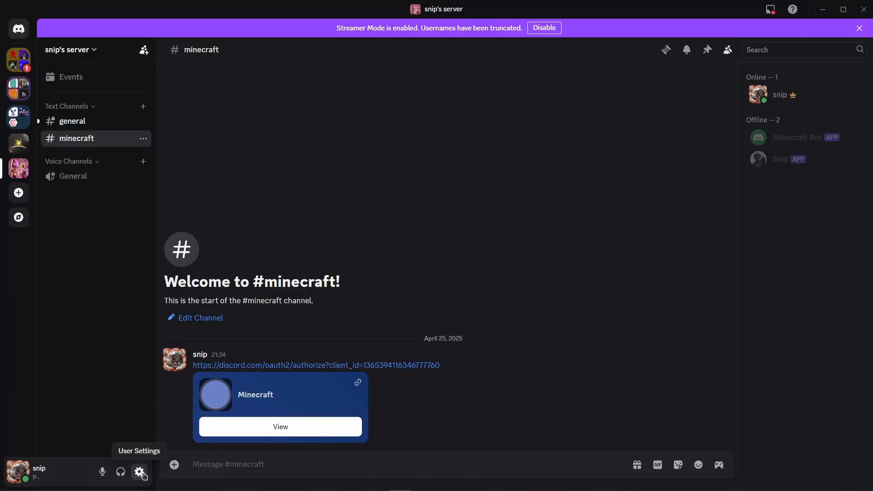
Step: Enable Developer Mode in User Settings Advanced and add a console text channel
{"action": "left_click", "coordinate": [140, 473]}
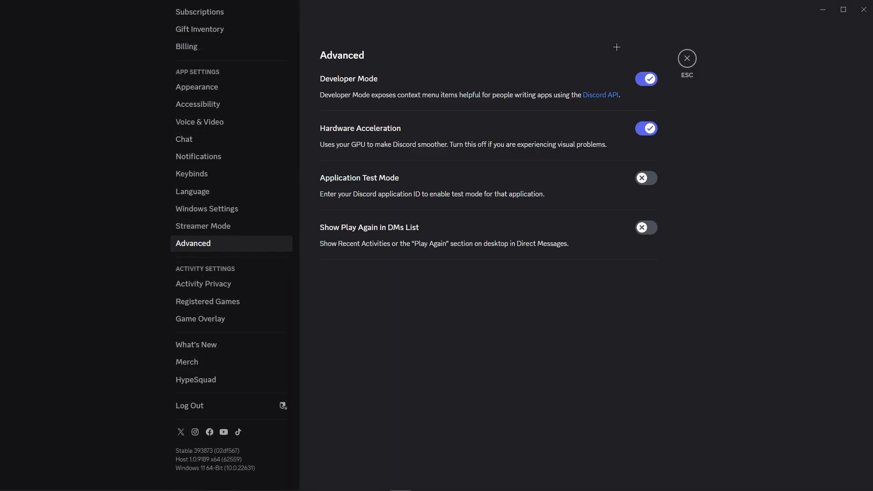
{"action": "left_click", "coordinate": [686, 58]}
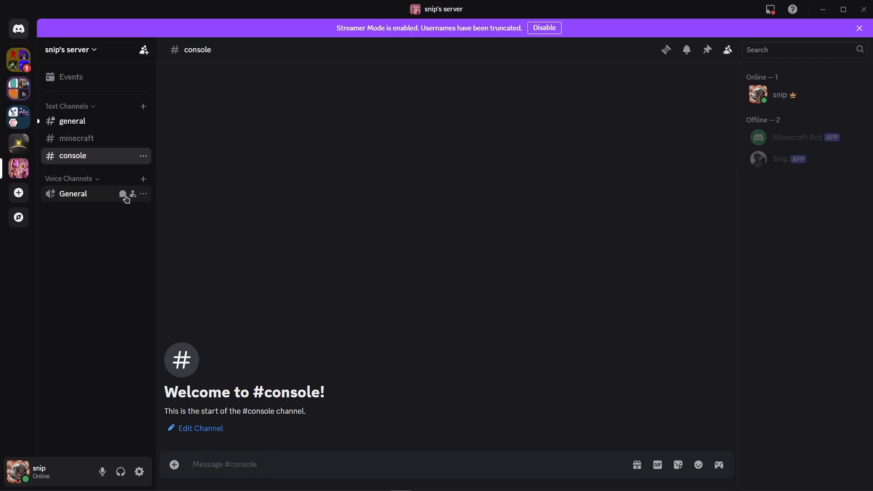
{"action": "mouse_move", "coordinate": [83, 200]}
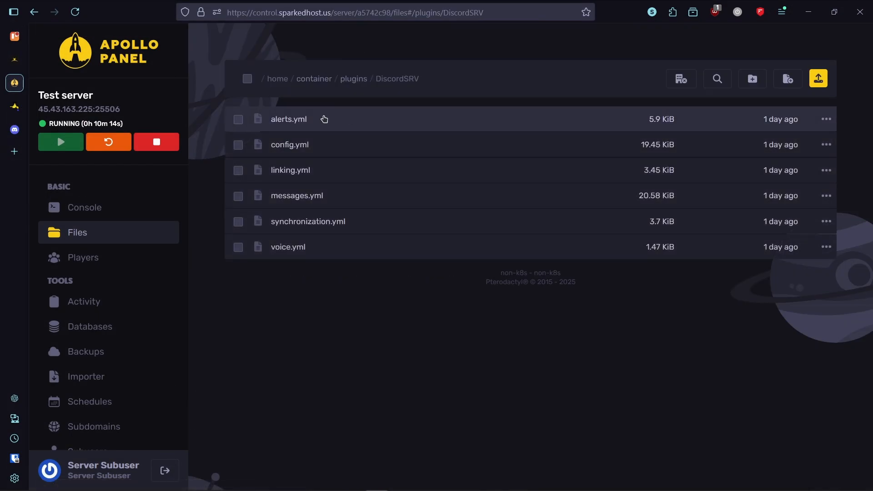
Step: Replace the placeholder Lobby channel ID in DiscordSRV's voice.yml with the copied channel ID
{"action": "left_click", "coordinate": [288, 247]}
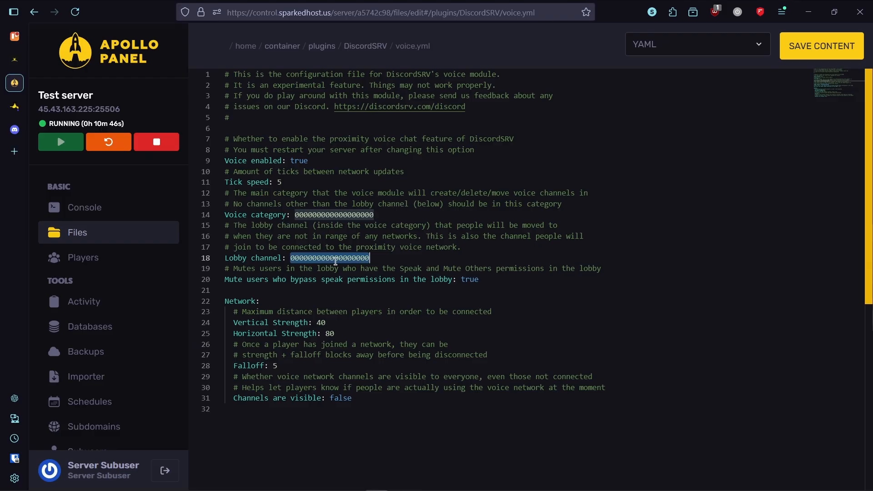
{"action": "key", "text": "alt+tab"}
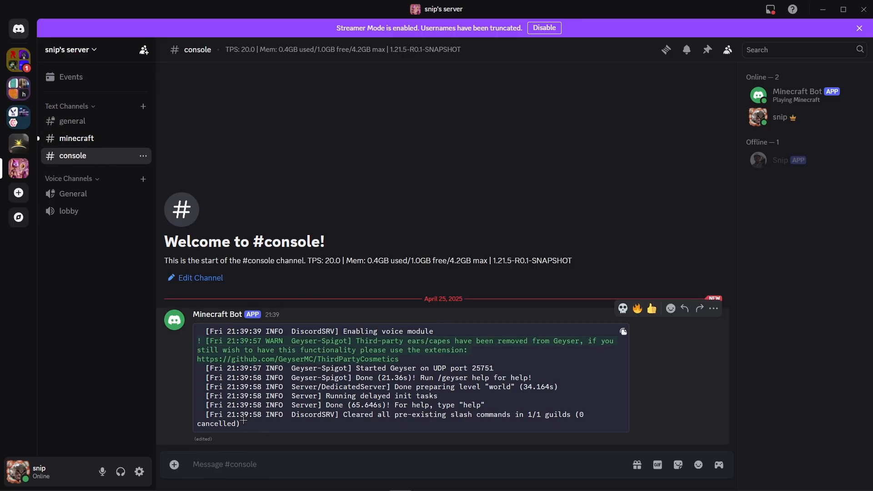
Step: Check the #minecraft channel for Minecraft Bot's 'Server has started' message
{"action": "left_click", "coordinate": [76, 138]}
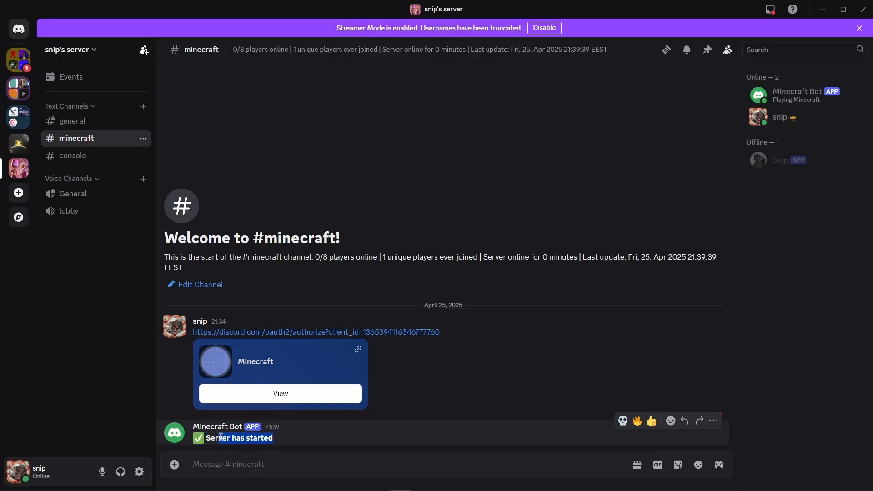